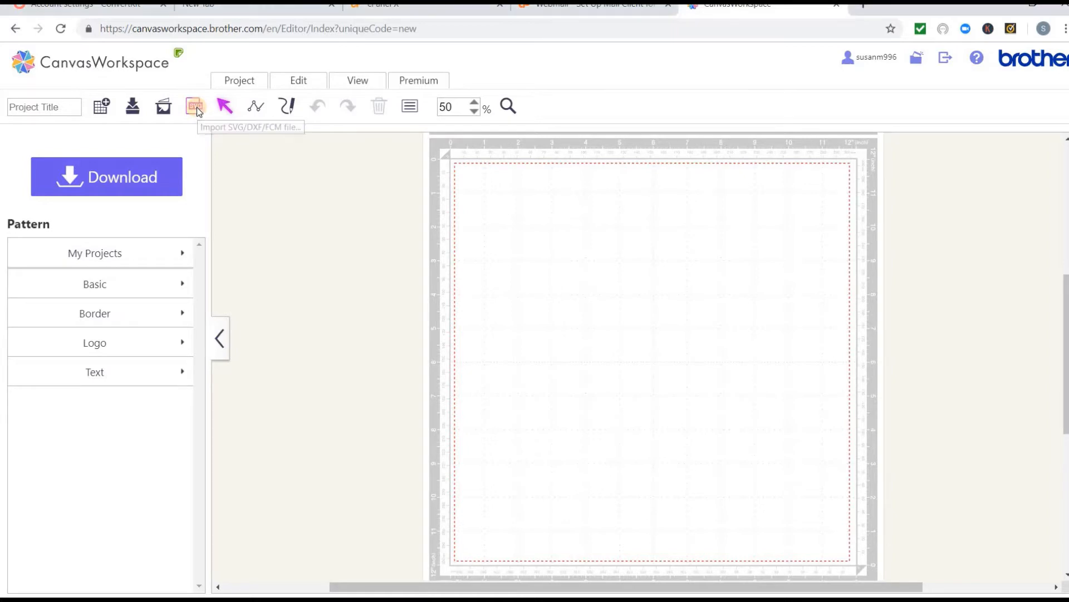
# Step: Open the Import SVG/DXF/FCM file window from the toolbar
pyautogui.click(195, 106)
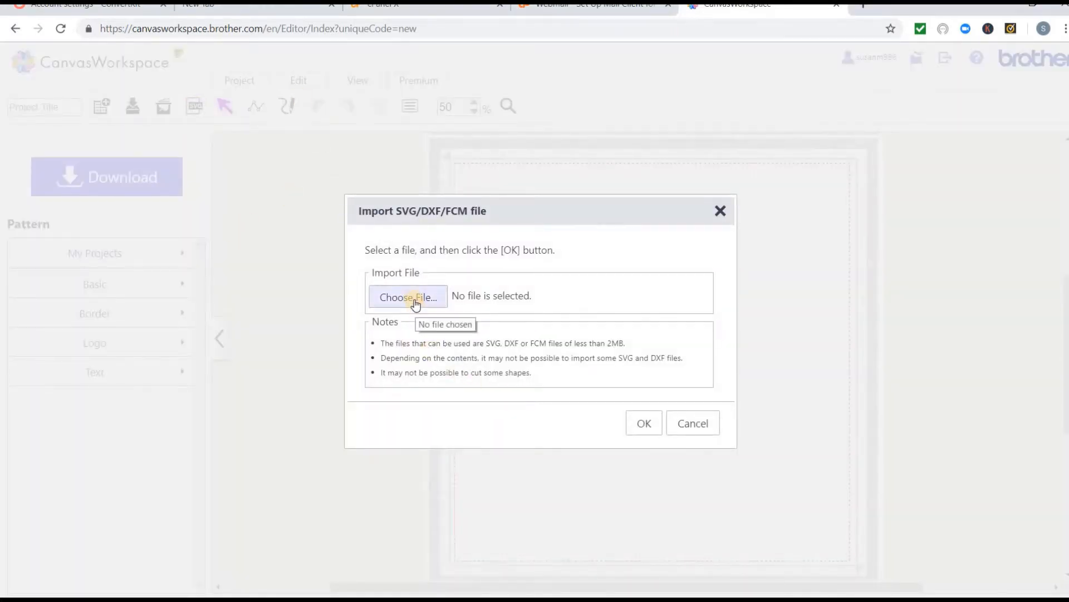
# Step: Browse to Documents > Brother ScanCut > Mandalas > SVG and choose mandala_5.svg
pyautogui.click(407, 296)
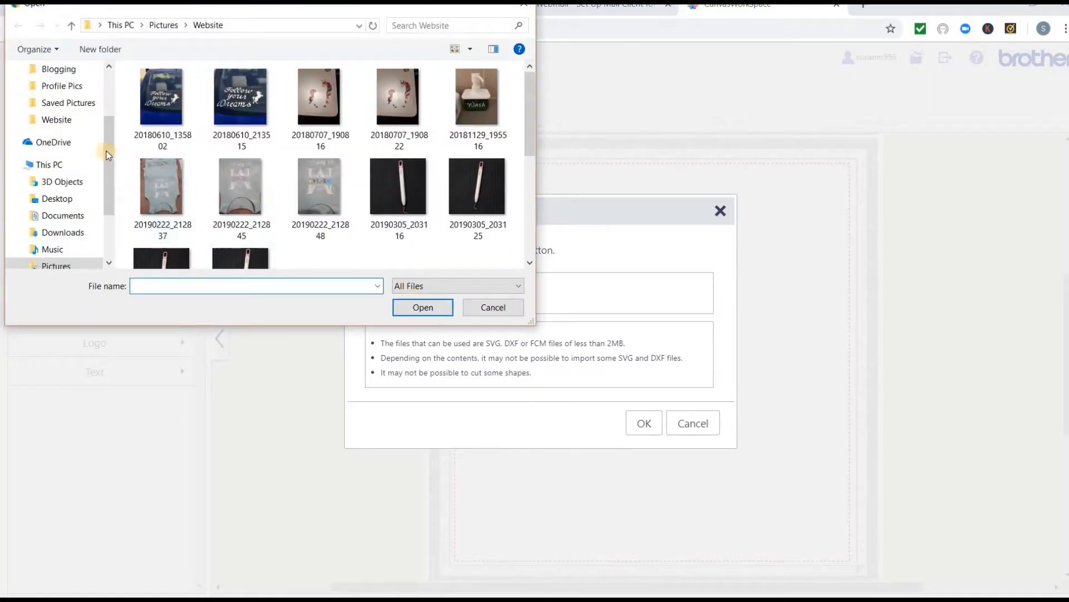
pyautogui.scroll(-3)
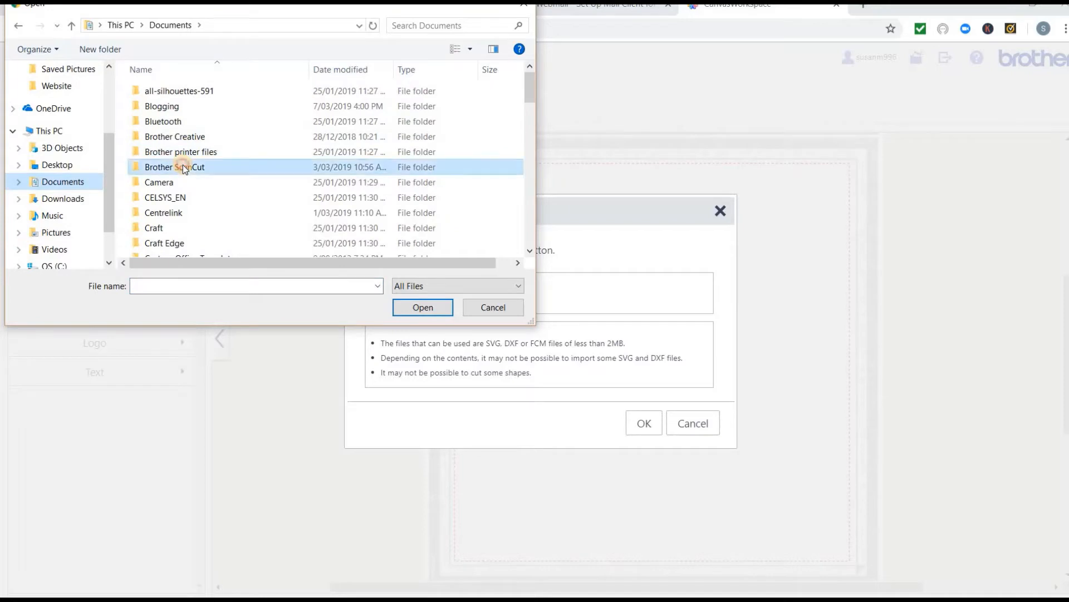
pyautogui.doubleClick(174, 166)
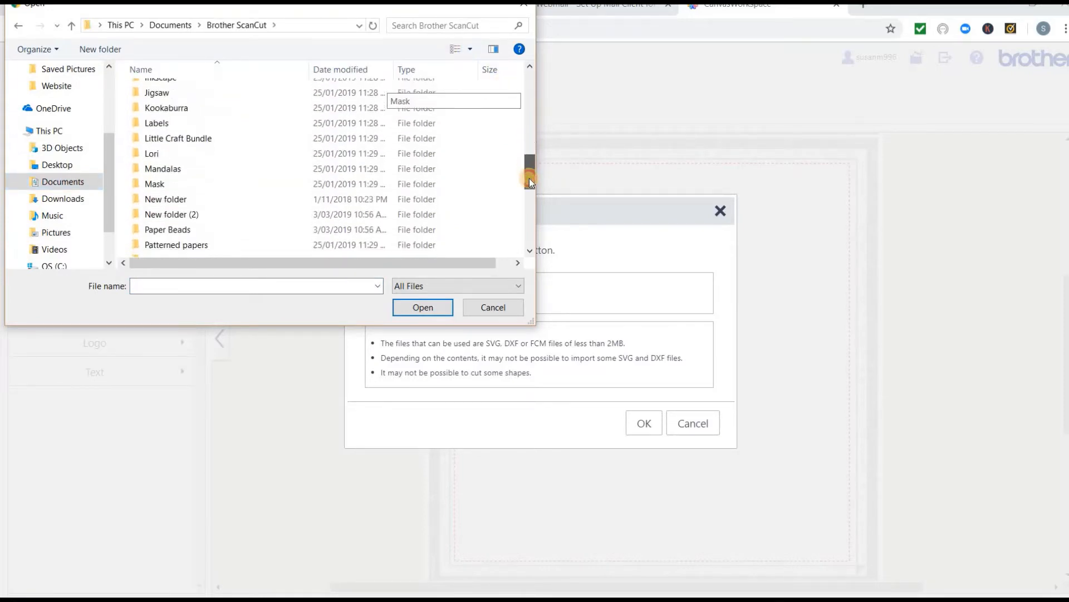
pyautogui.click(162, 155)
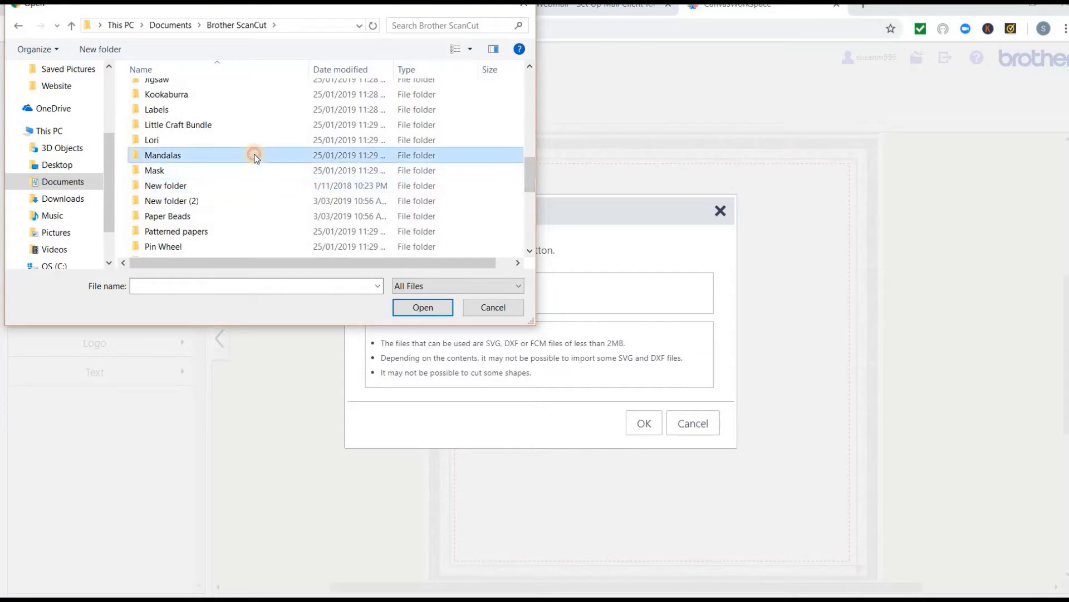
pyautogui.doubleClick(162, 155)
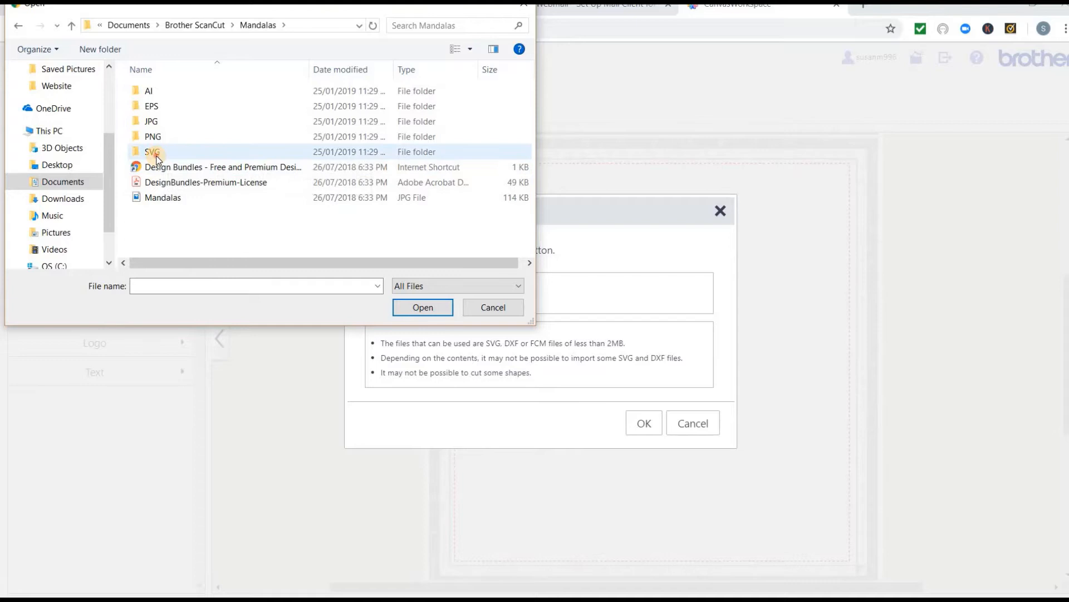
pyautogui.doubleClick(151, 152)
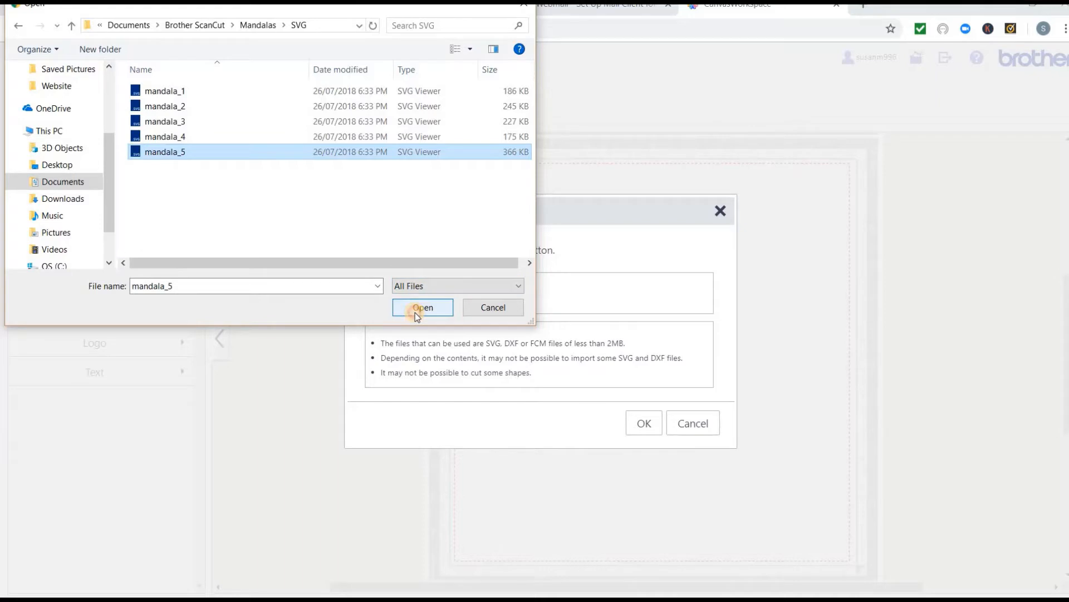
pyautogui.click(422, 308)
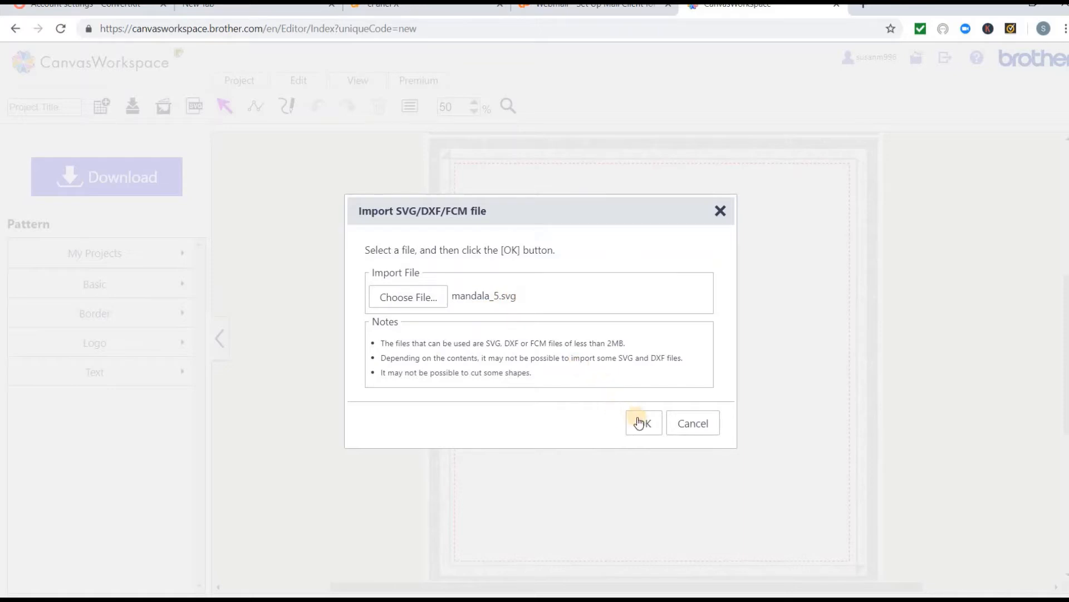
# Step: Confirm the import so mandala_5 loads onto the cutting mat
pyautogui.click(642, 423)
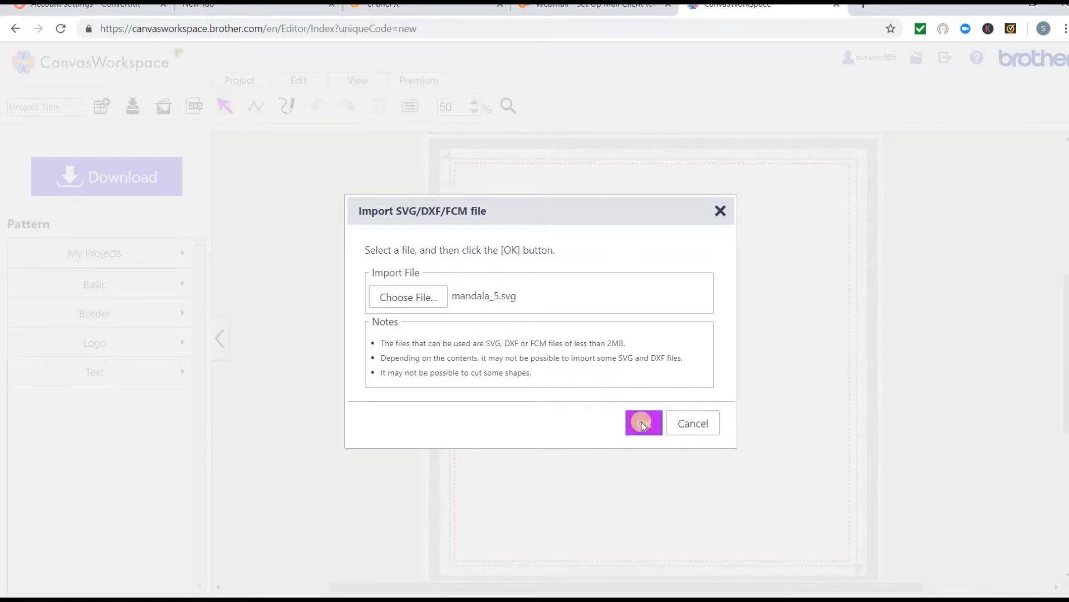
pyautogui.click(642, 423)
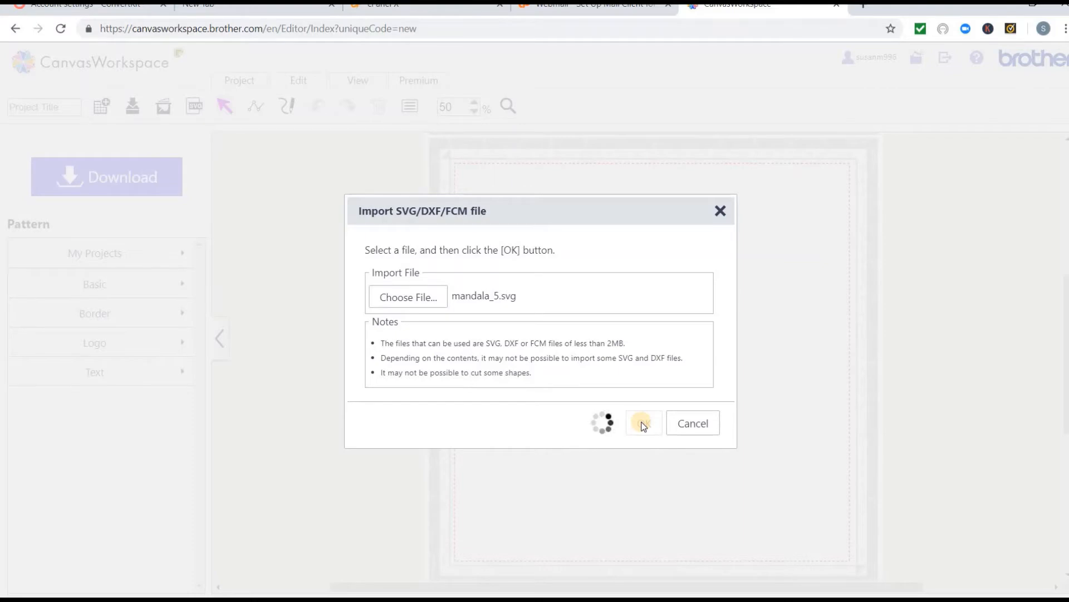
pyautogui.click(642, 423)
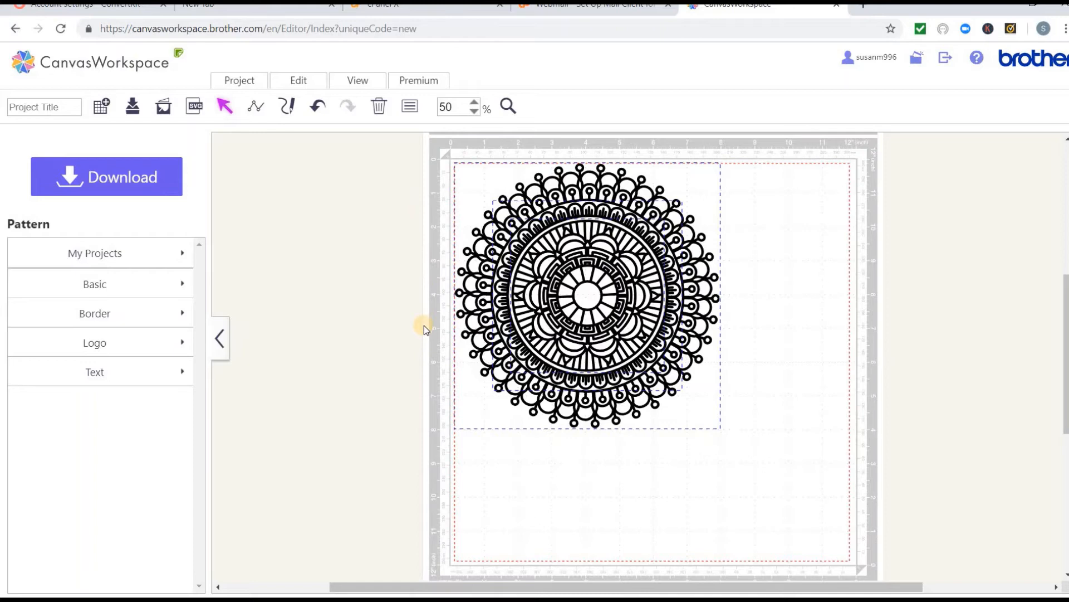
pyautogui.moveTo(426, 444)
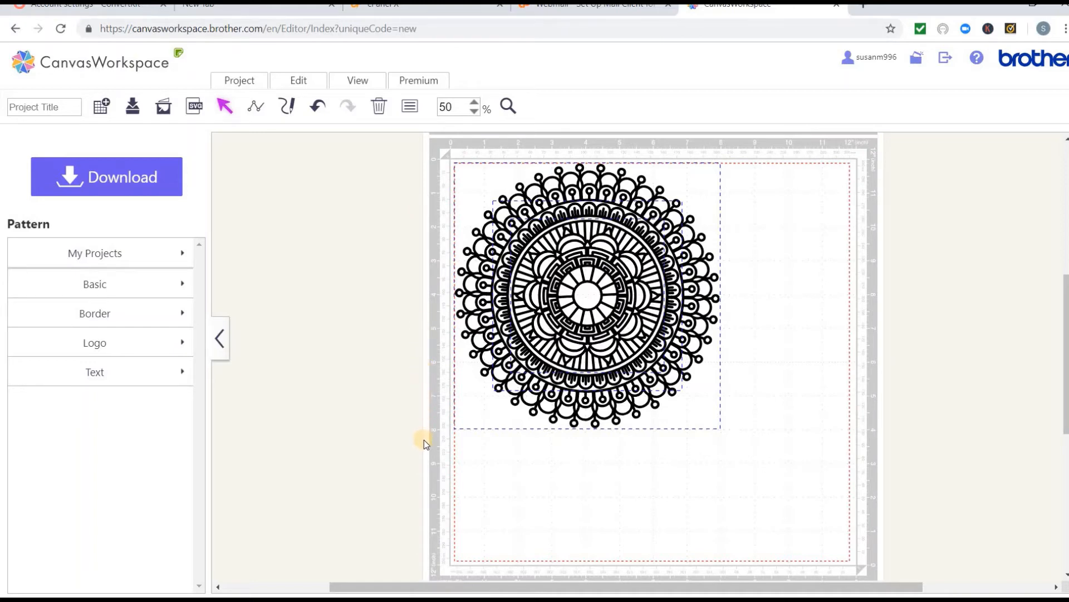
pyautogui.moveTo(434, 436)
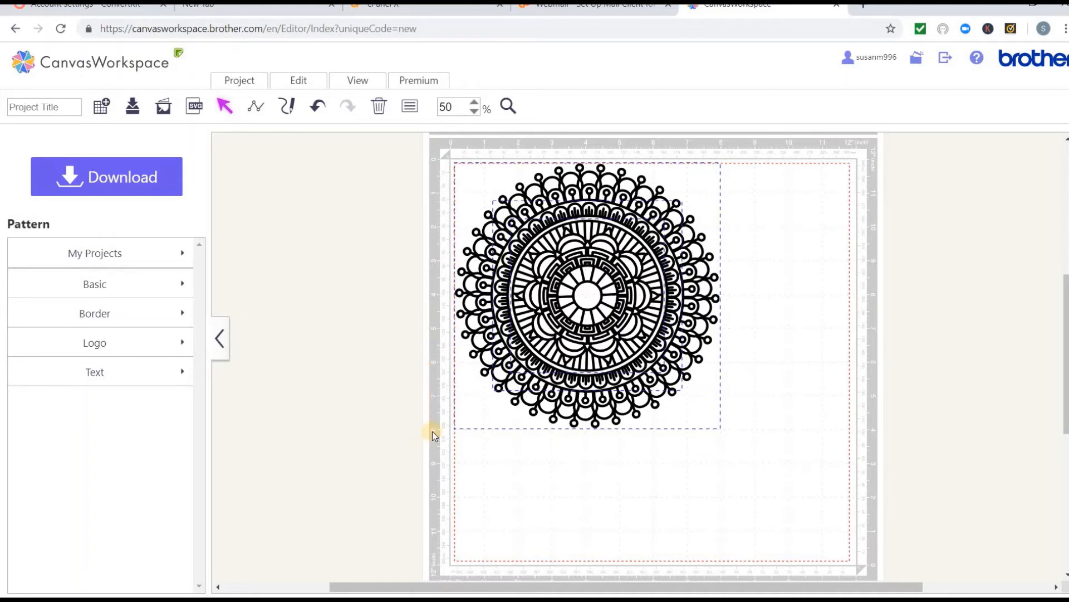
pyautogui.moveTo(426, 437)
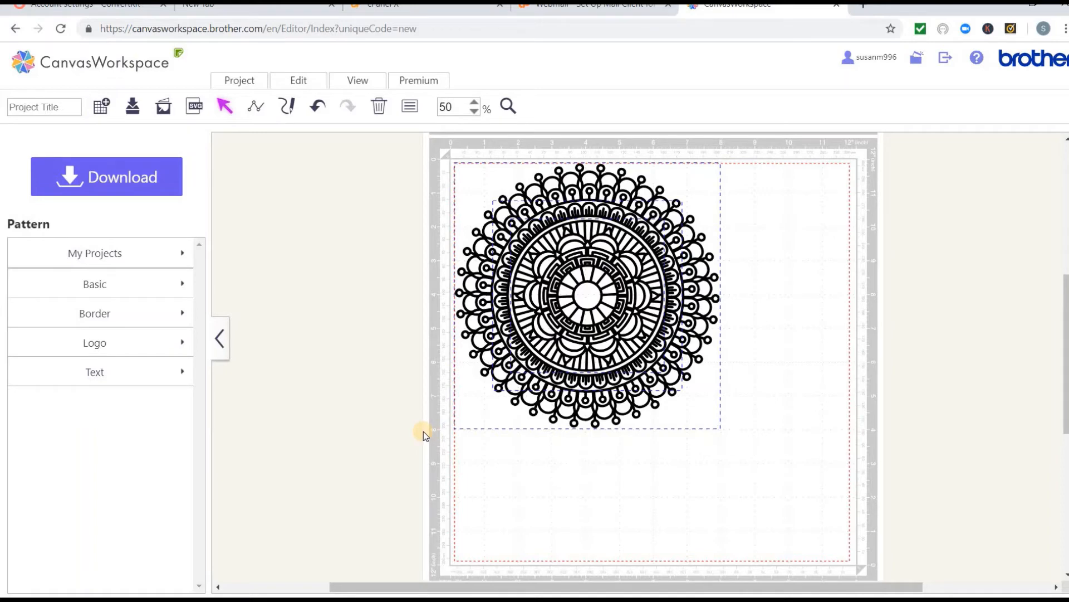
pyautogui.moveTo(671, 416)
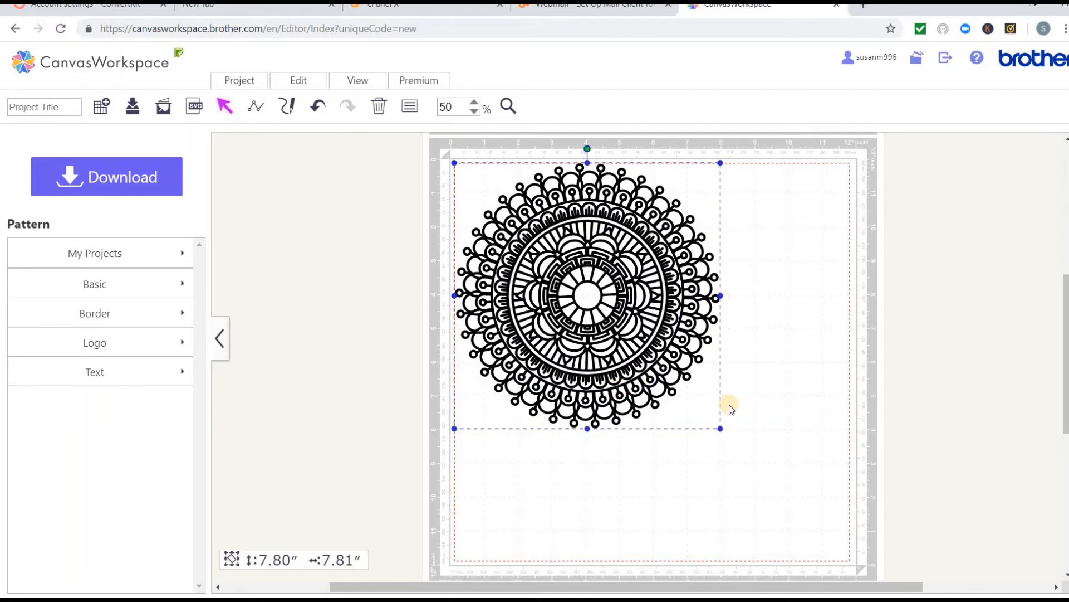
pyautogui.moveTo(398, 231)
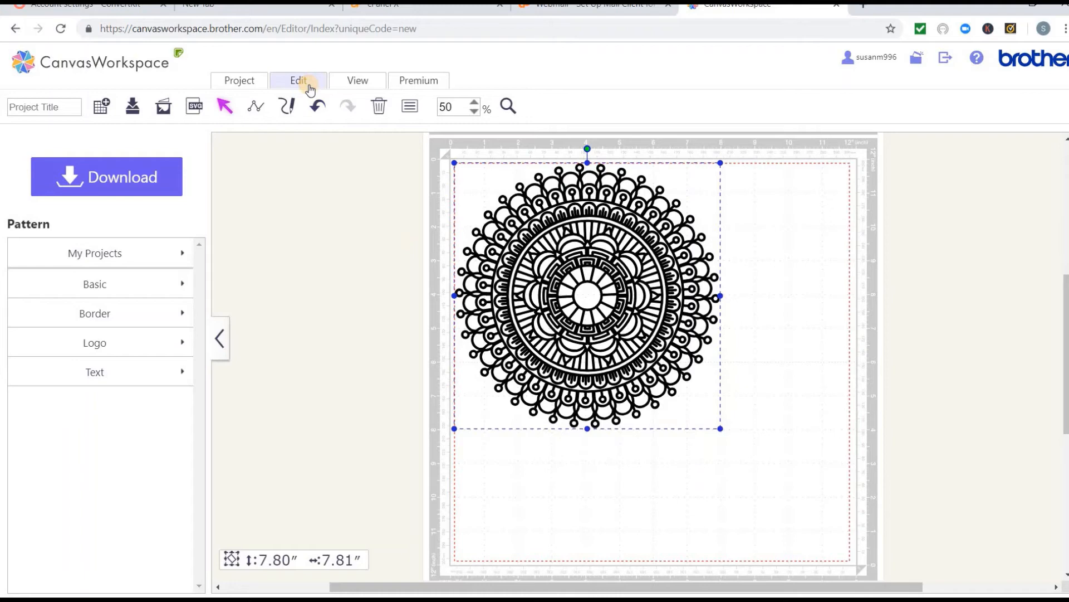
# Step: Open the Edit tab's options for the mandala
pyautogui.click(298, 81)
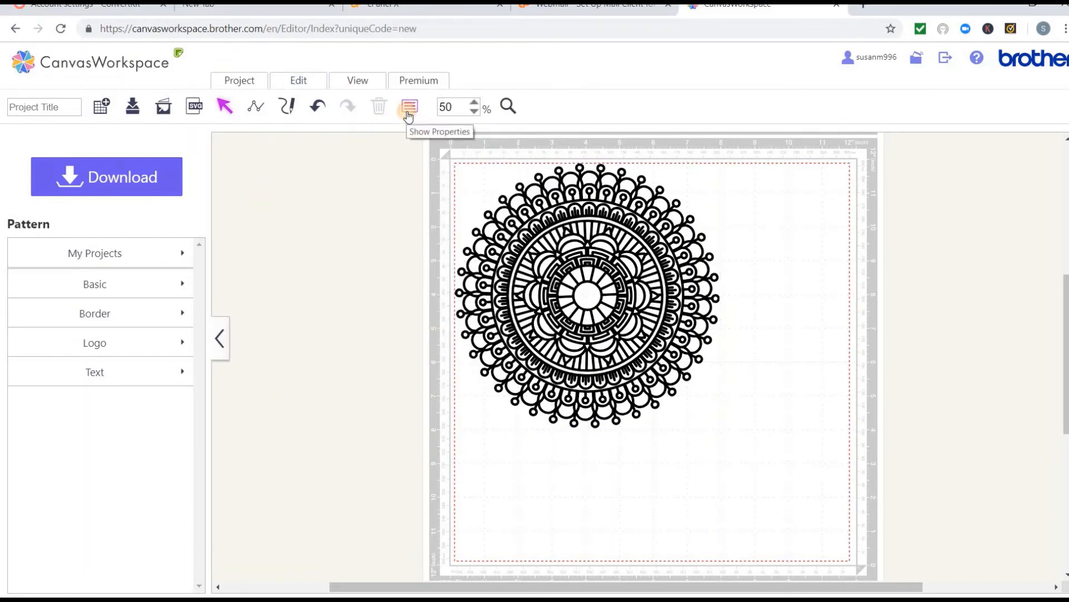
# Step: Open the design's Properties panel and close it again
pyautogui.click(409, 106)
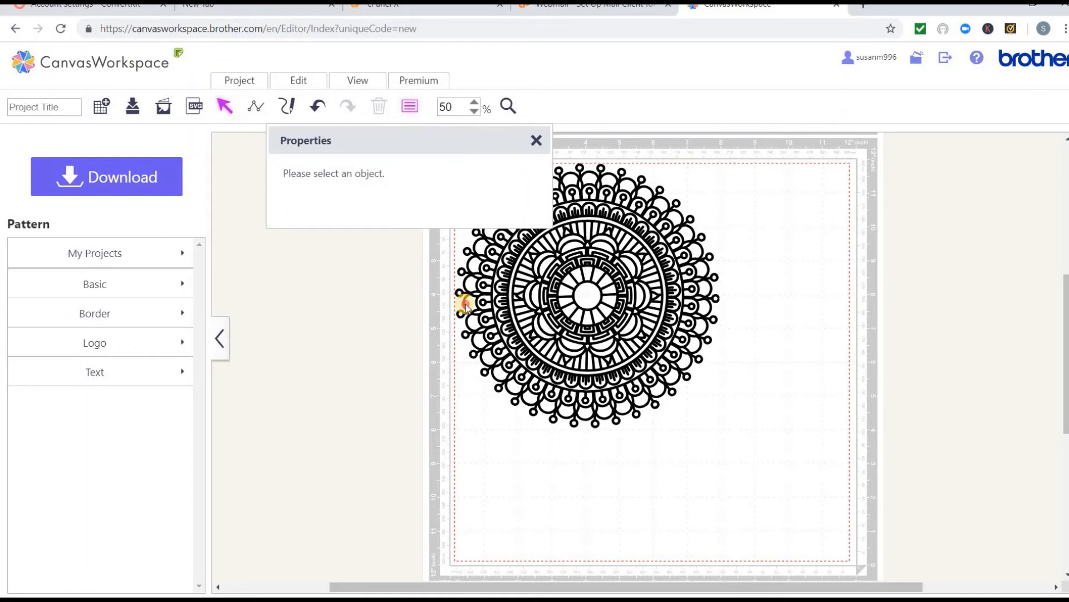
pyautogui.moveTo(537, 141)
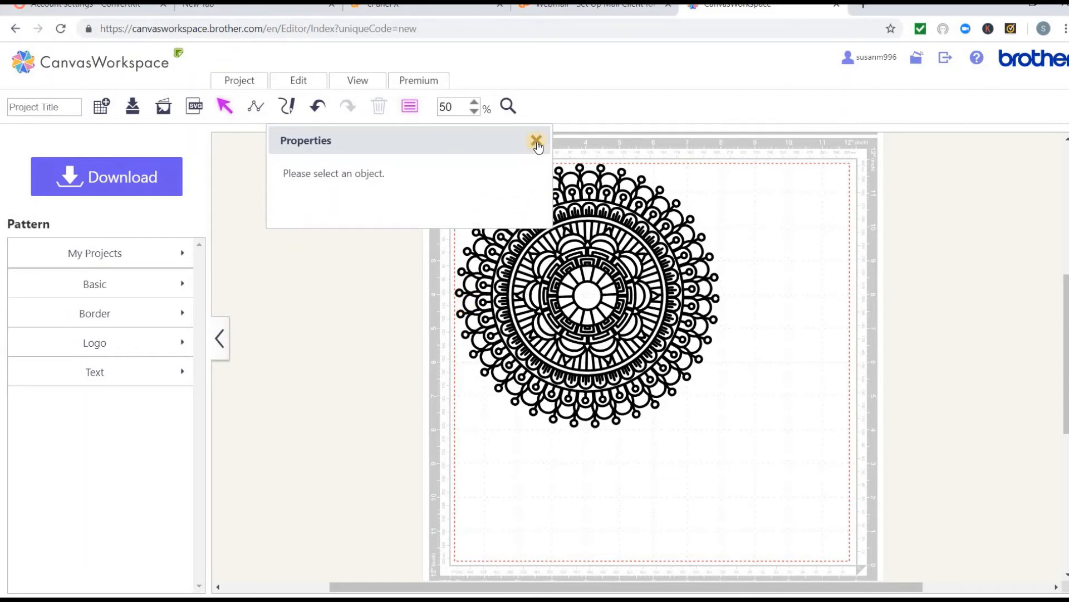
pyautogui.click(536, 140)
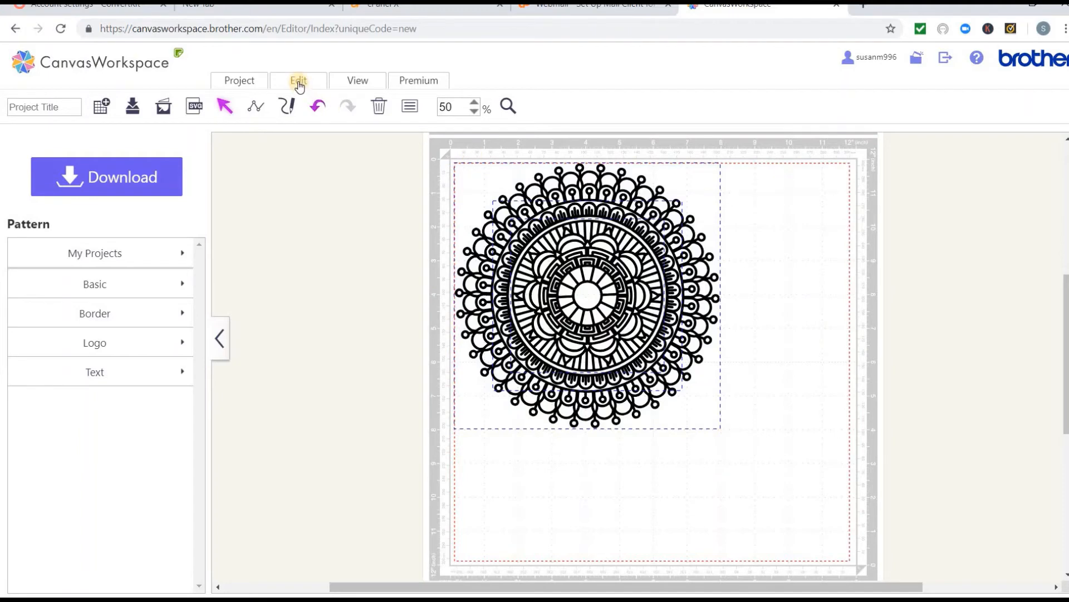
# Step: Group the mandala pieces via Edit > Group and open Properties showing 7.80 × 7.81 in
pyautogui.click(298, 81)
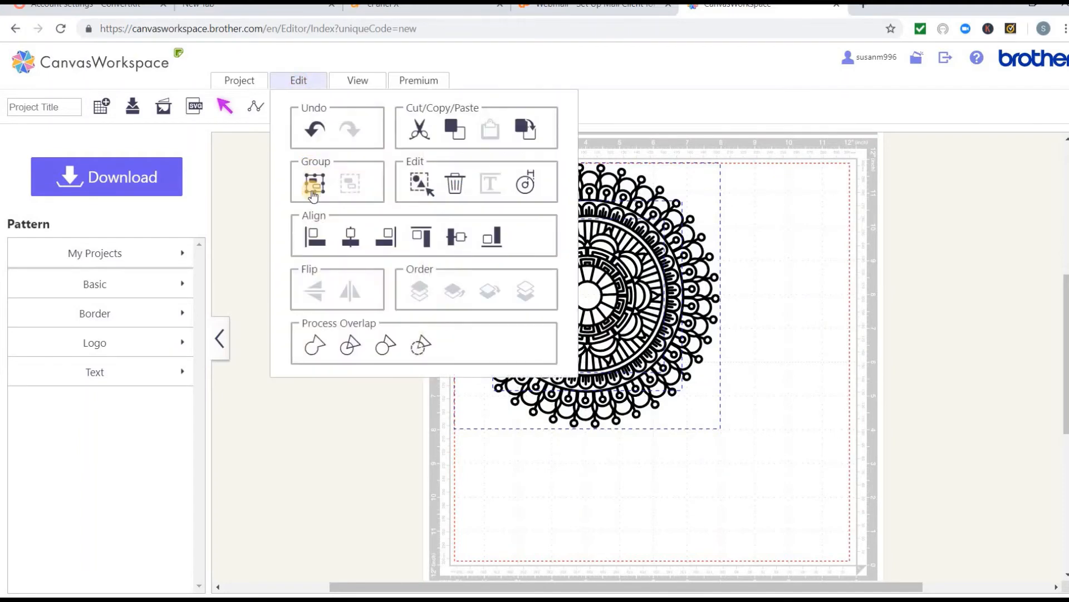
pyautogui.click(313, 183)
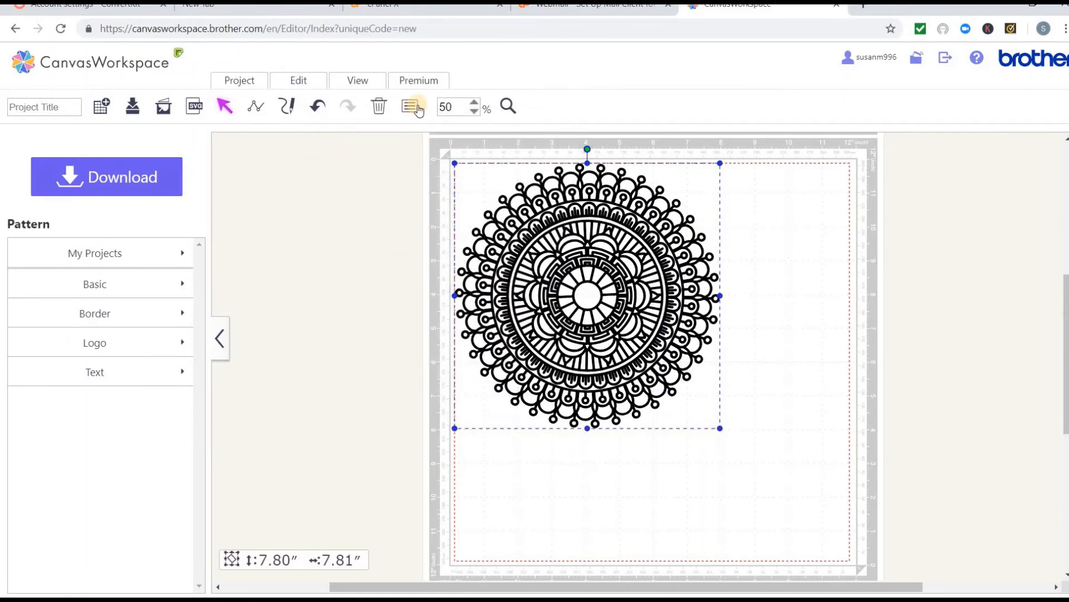
pyautogui.click(412, 107)
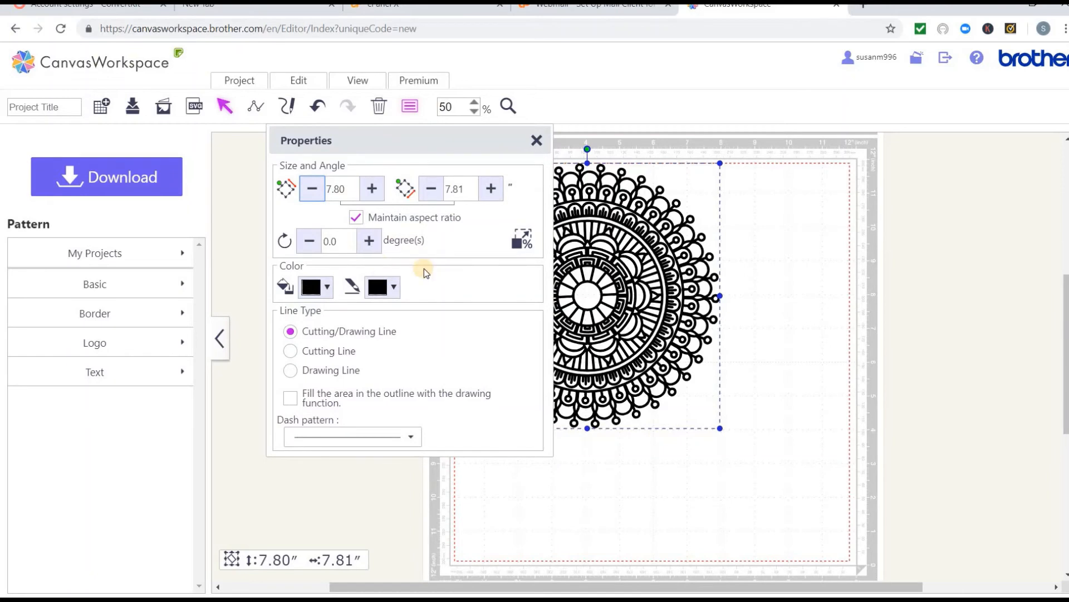
pyautogui.moveTo(523, 239)
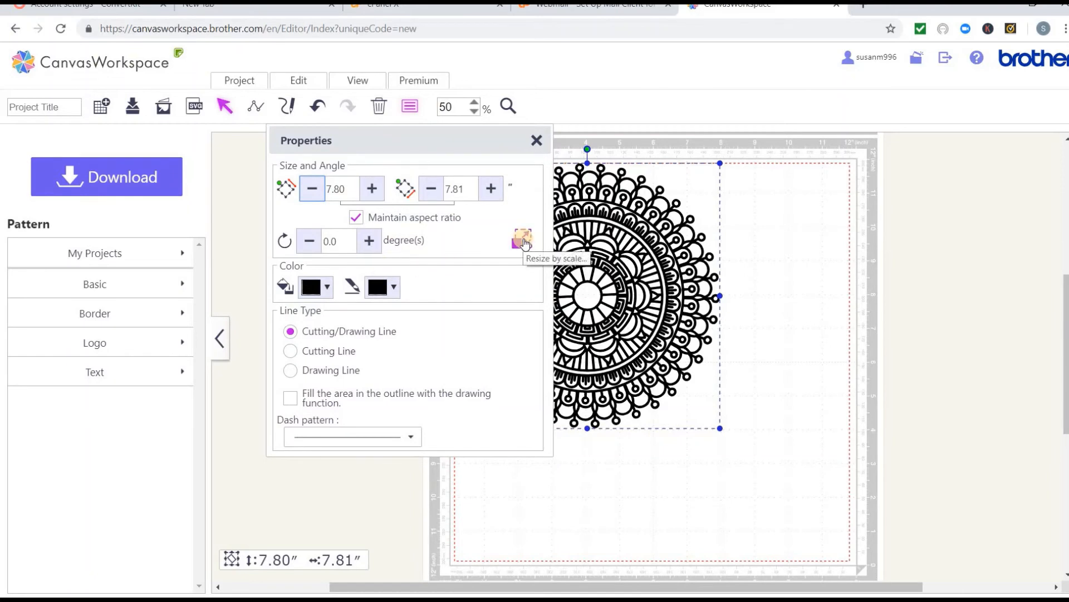
# Step: Resize the mandala by scale to 90%, giving 7.02 × 7.03 inches
pyautogui.click(523, 239)
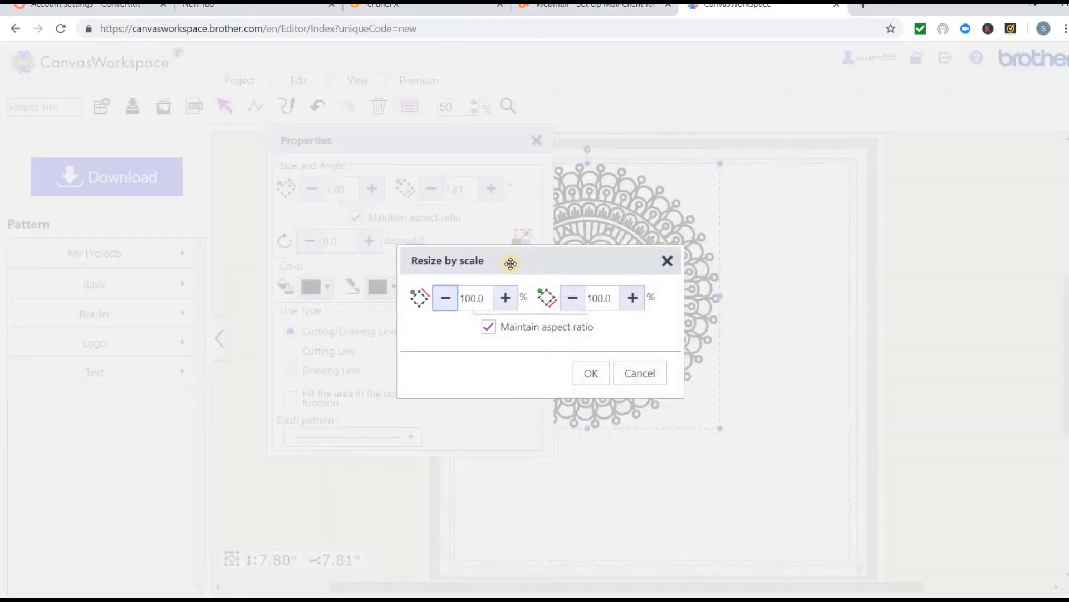
pyautogui.click(473, 298)
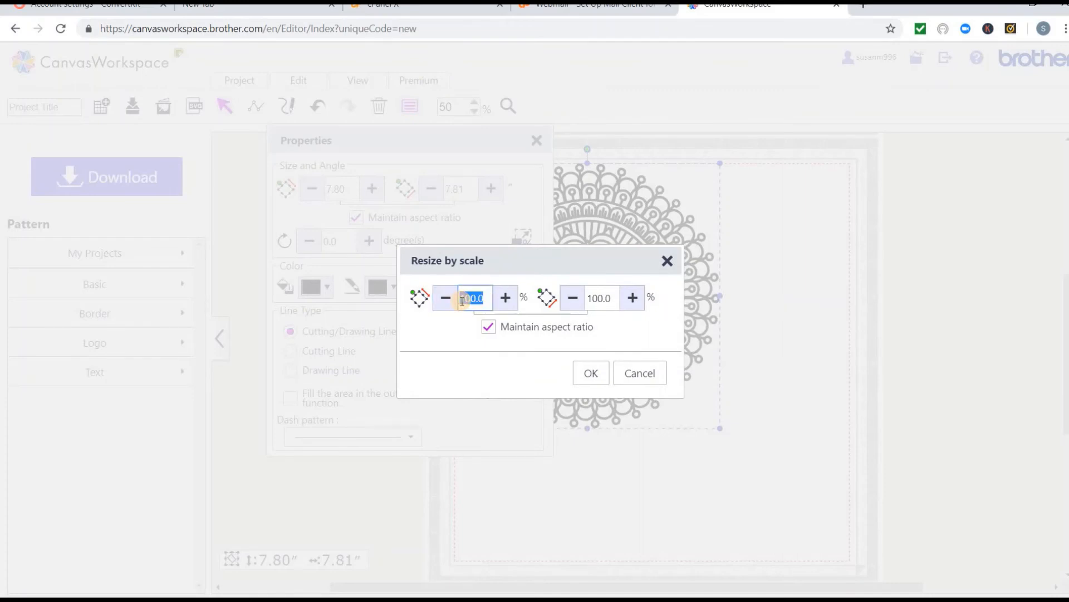
pyautogui.write('90')
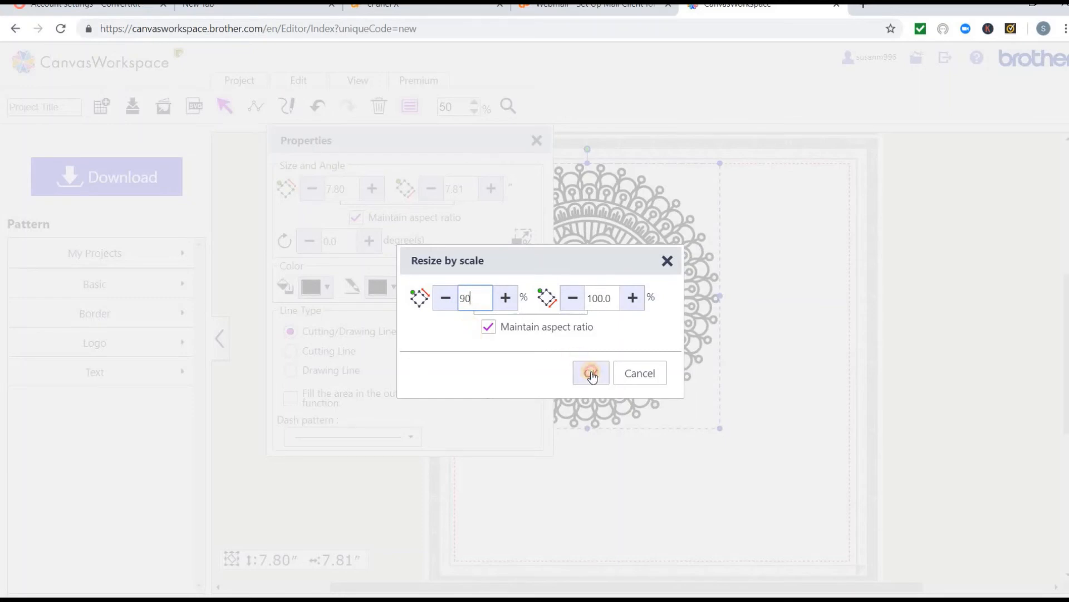
pyautogui.click(590, 373)
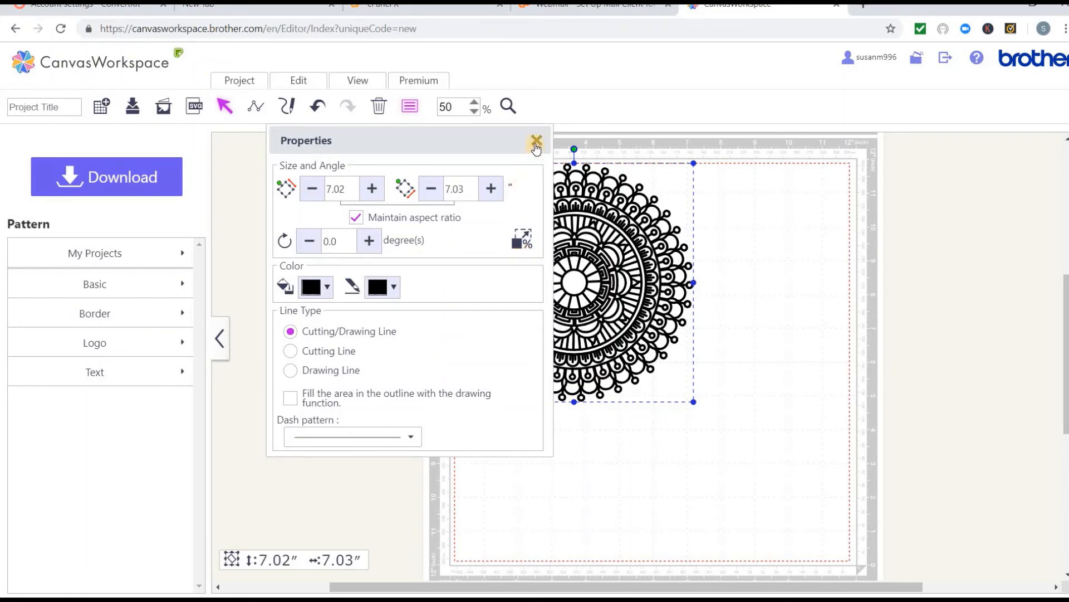
pyautogui.click(537, 140)
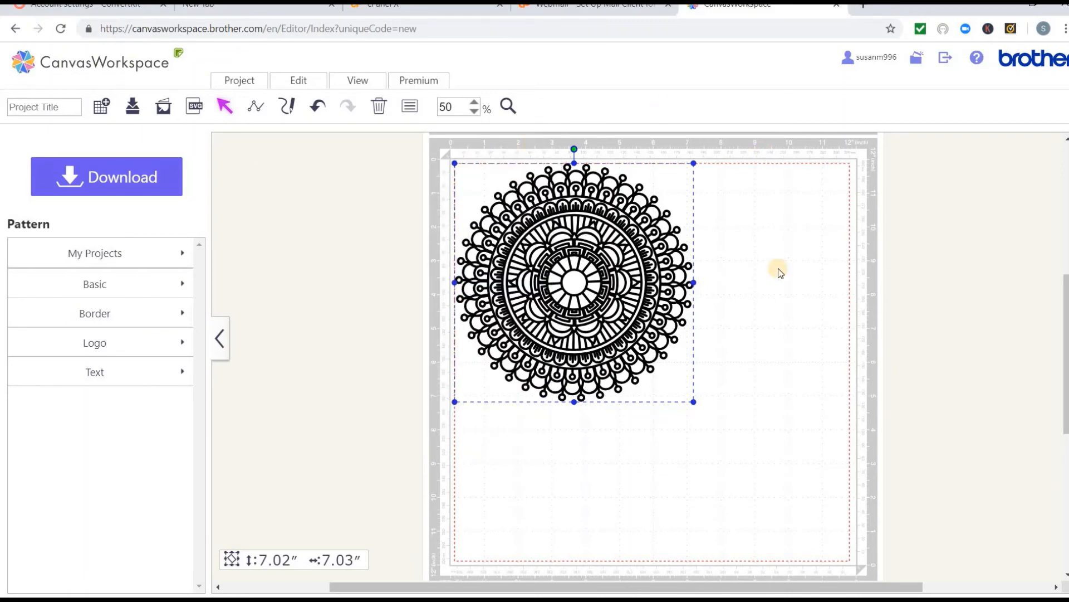
pyautogui.moveTo(300, 285)
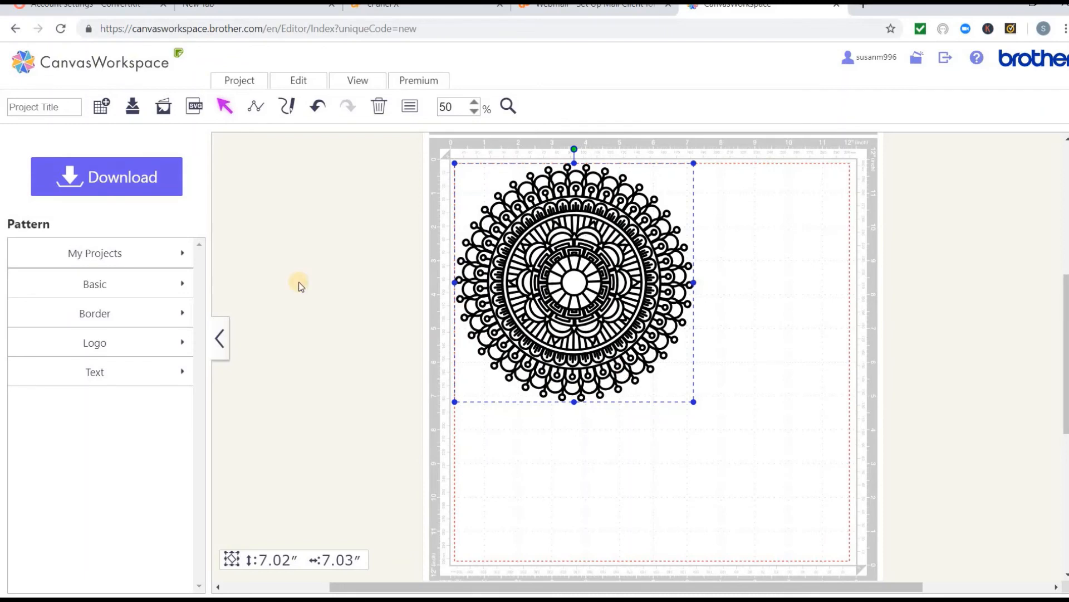
pyautogui.moveTo(114, 177)
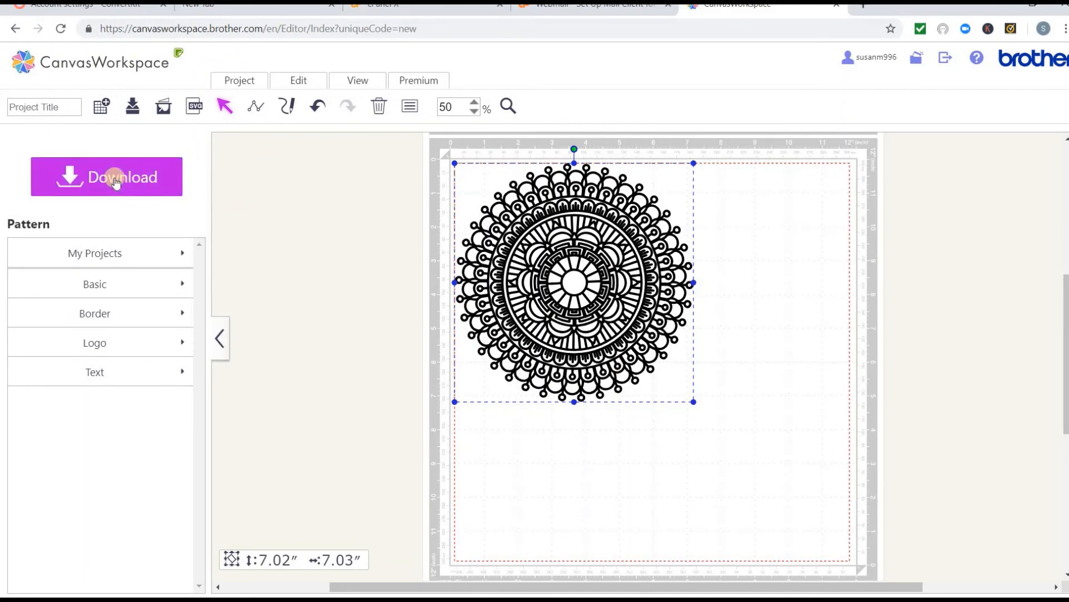
pyautogui.moveTo(107, 177)
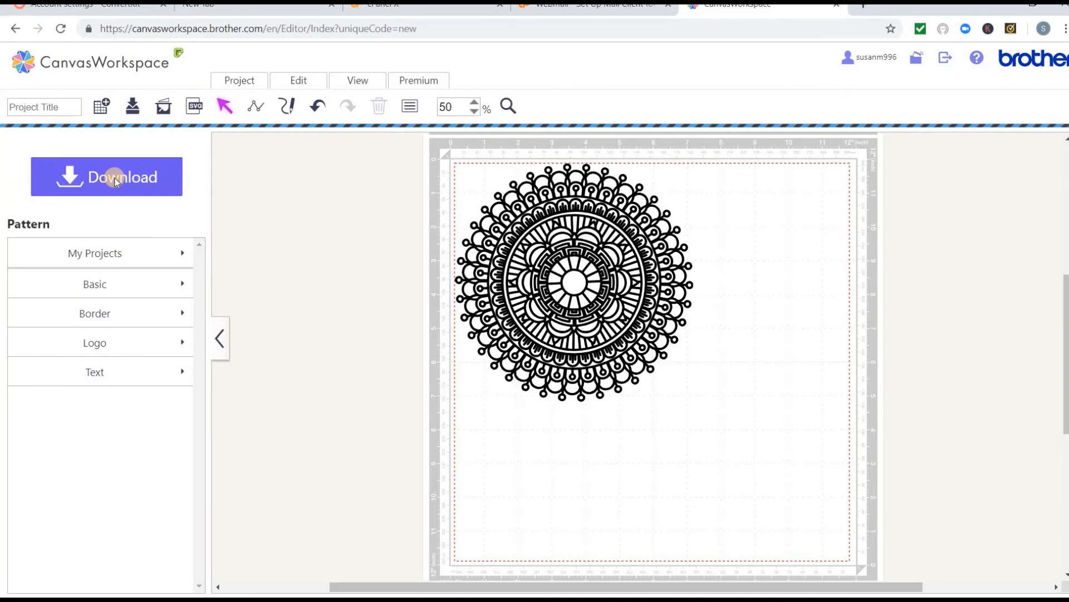
# Step: Download the design via ScanNCut Transfer and dismiss the transfer-ready message
pyautogui.click(107, 176)
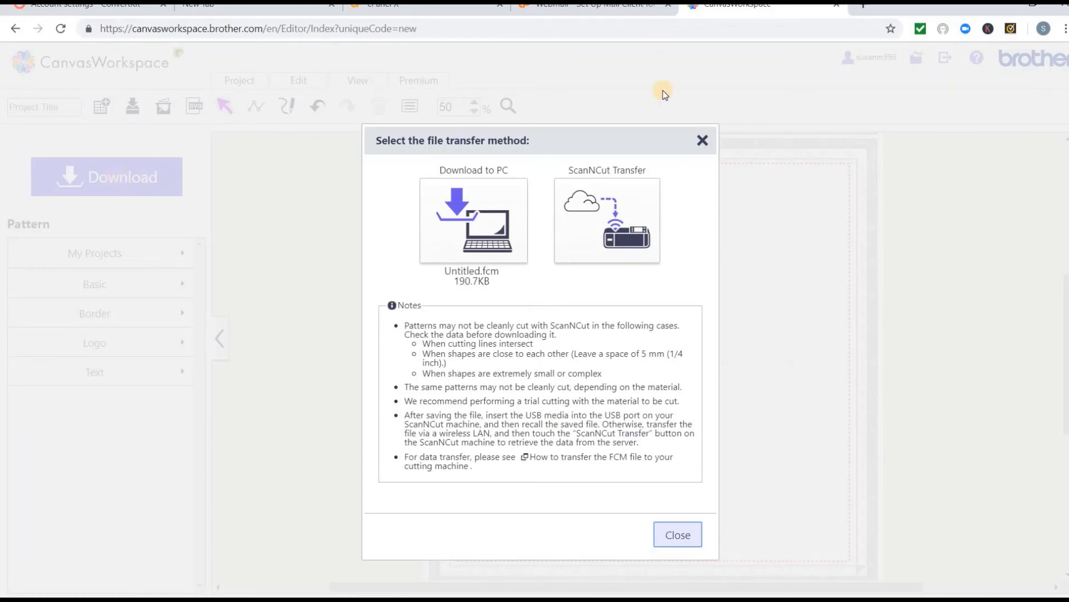
pyautogui.moveTo(637, 172)
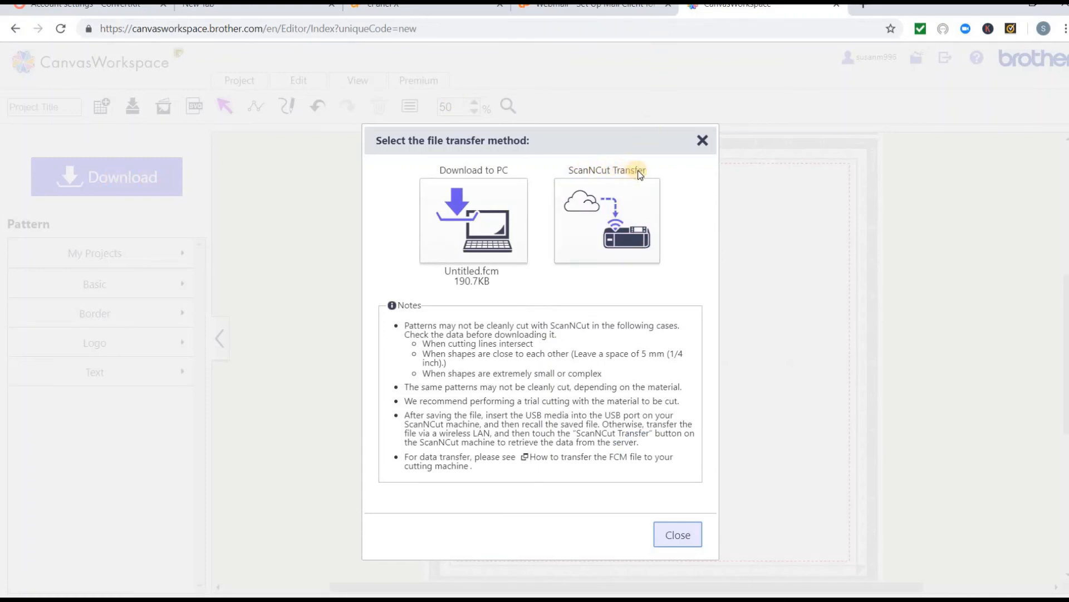
pyautogui.moveTo(611, 215)
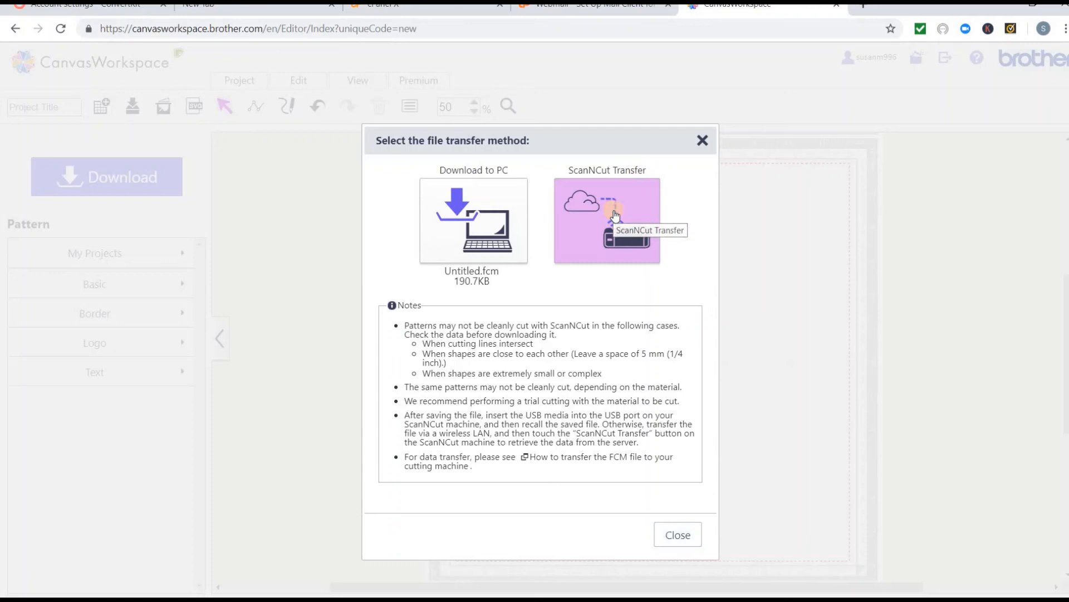
pyautogui.click(605, 220)
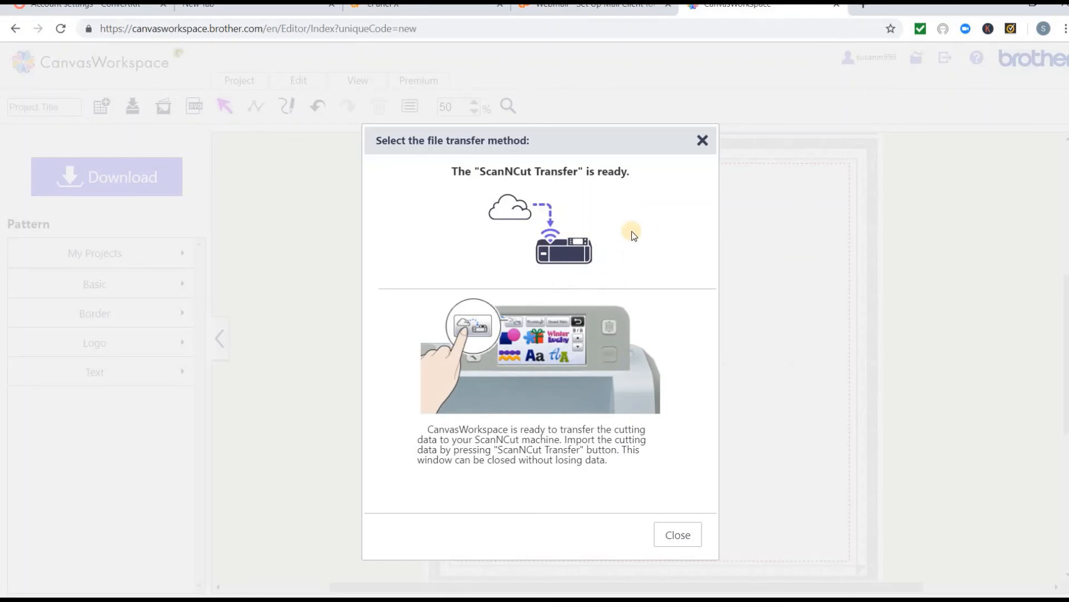
pyautogui.moveTo(662, 510)
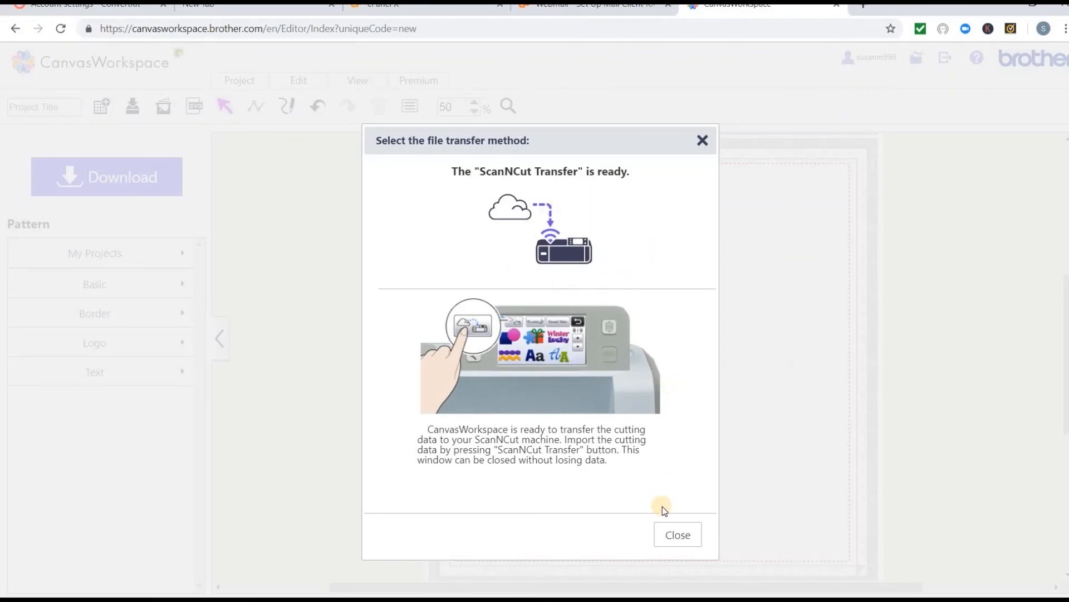
pyautogui.click(677, 535)
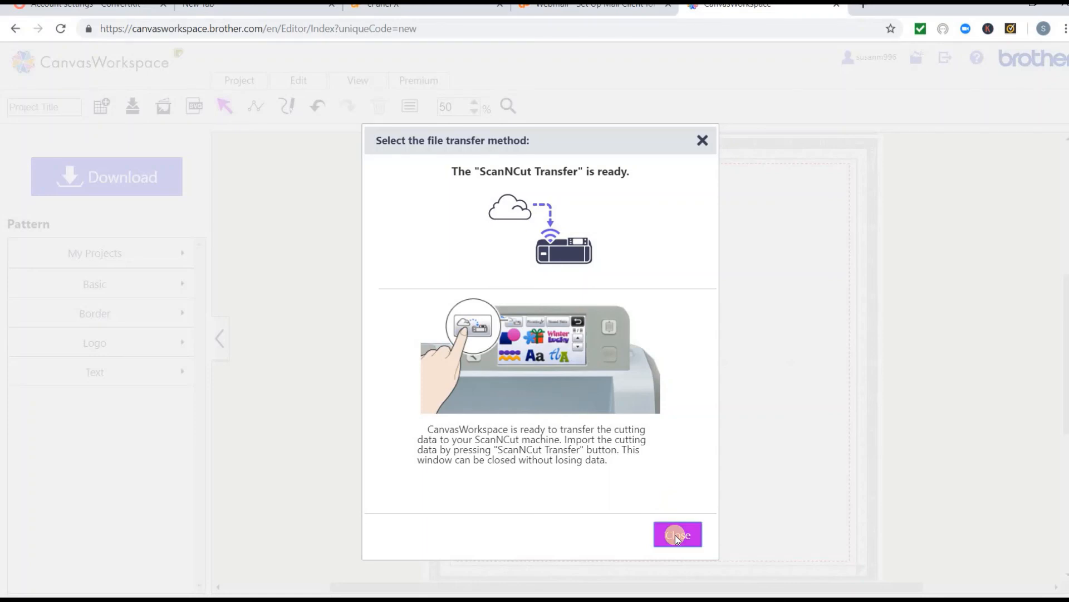
pyautogui.click(677, 534)
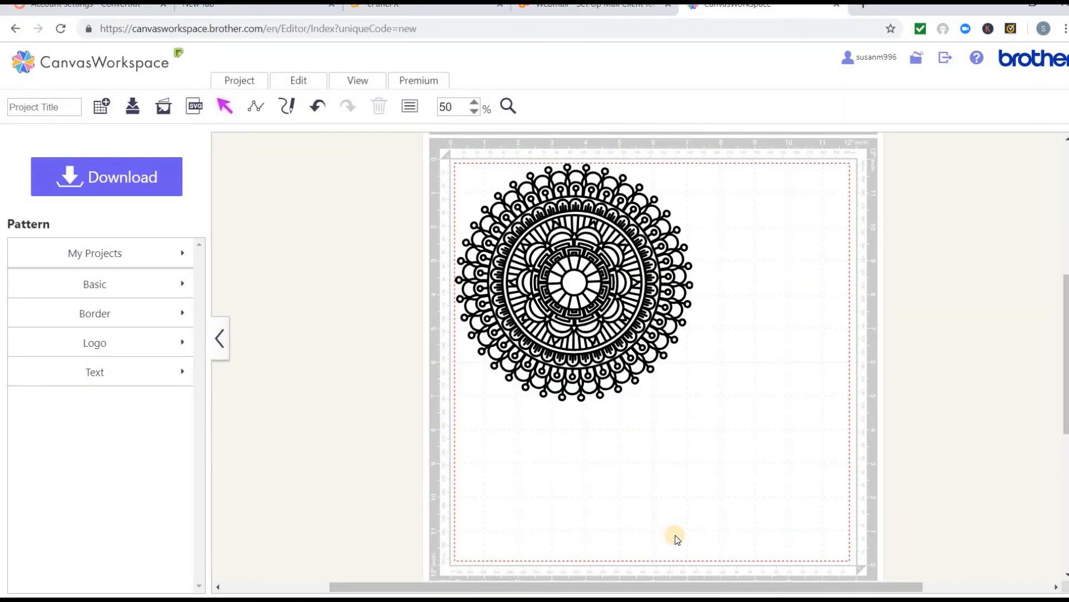